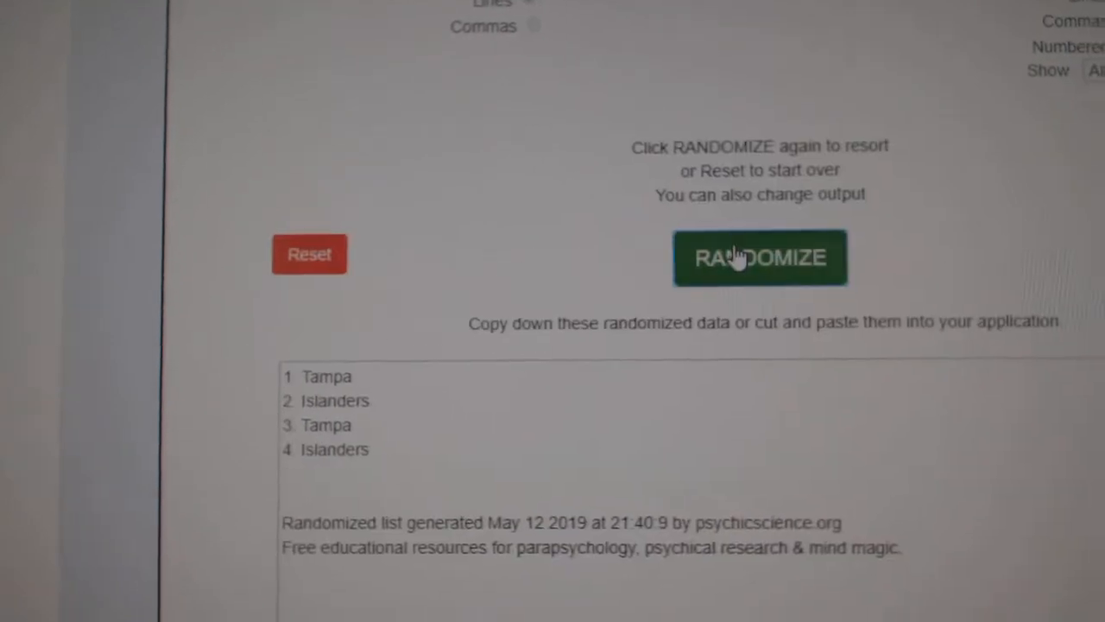
- Reshuffle the team matchup lists, ending with the order Leafs, Kings, Flames
click(760, 256)
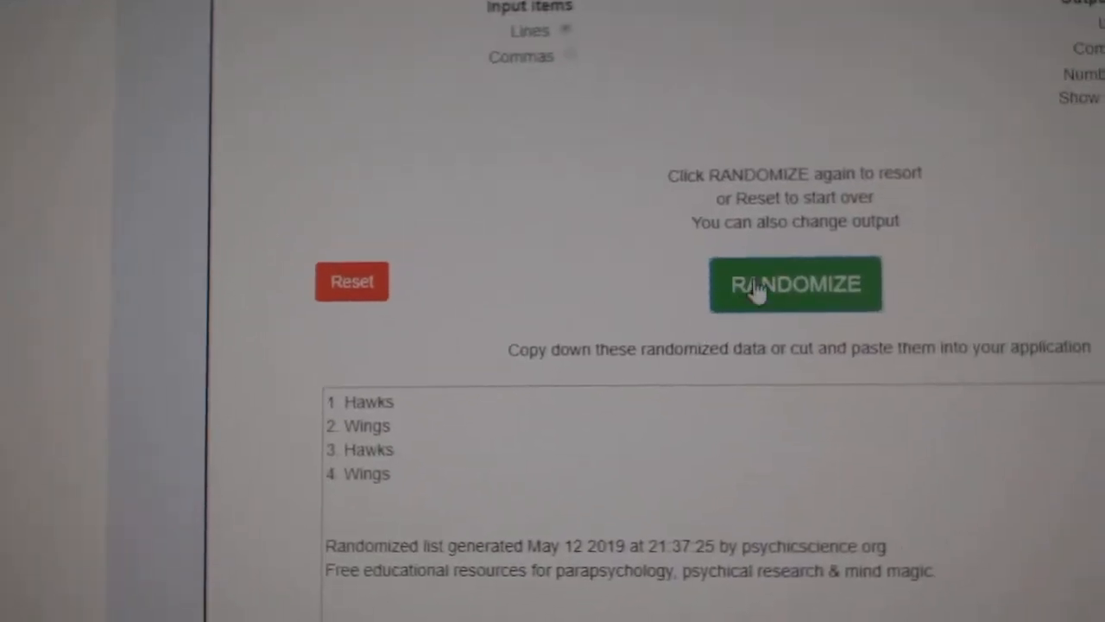
click(794, 284)
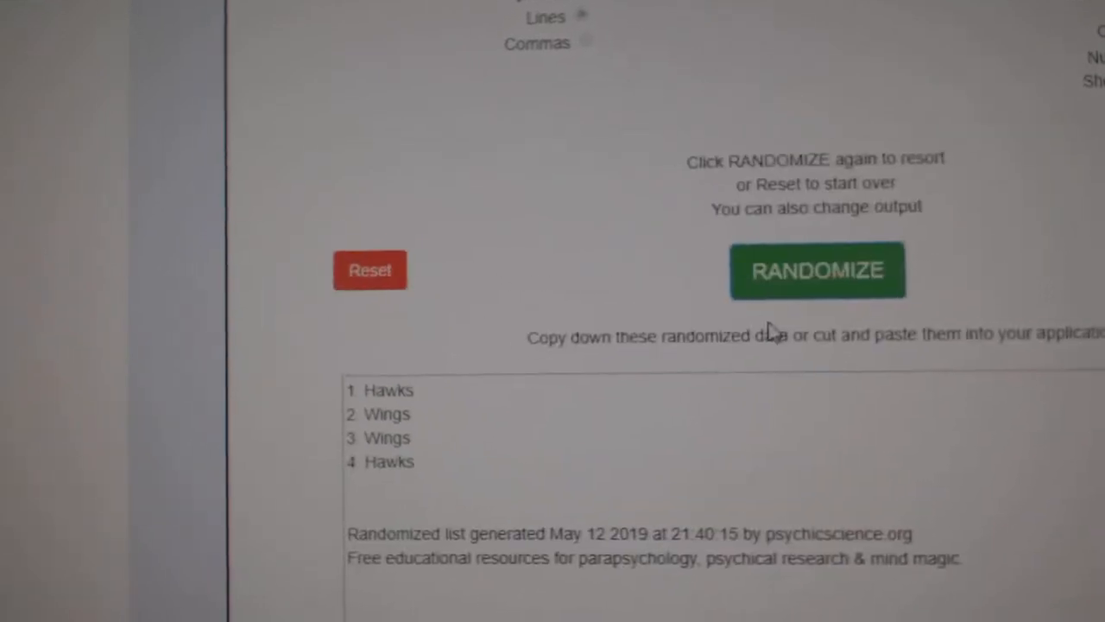
click(816, 269)
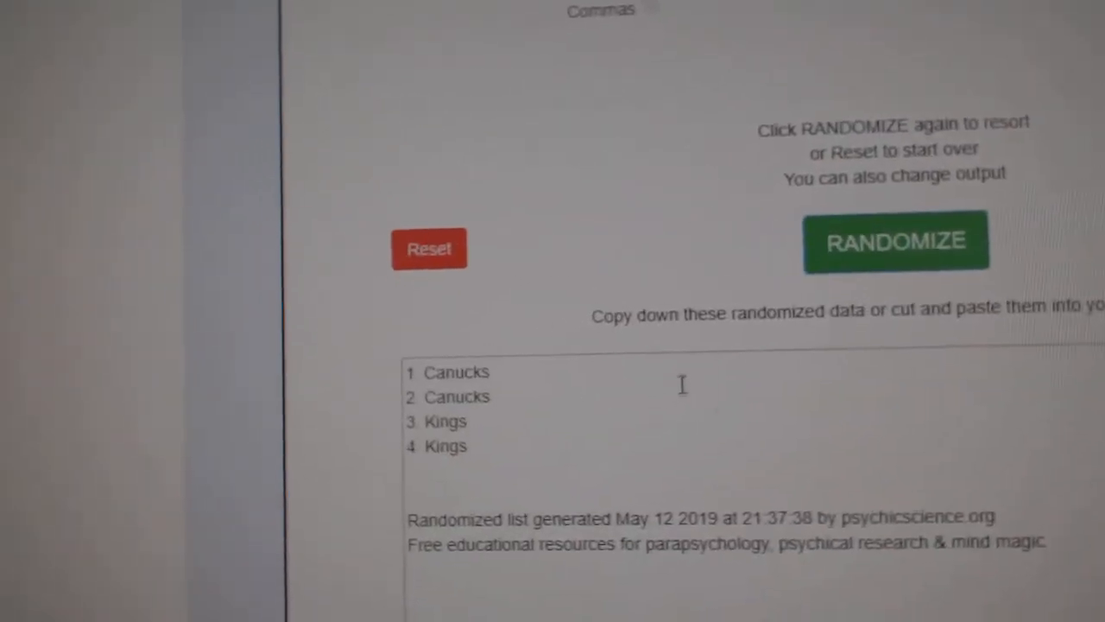
click(896, 242)
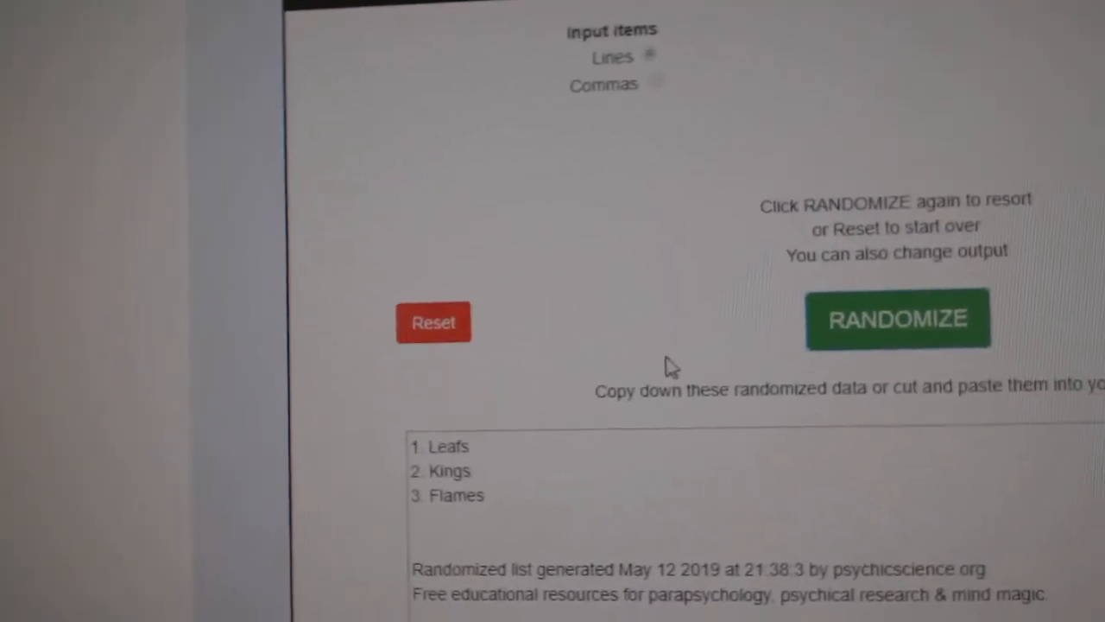
- Reshuffle the Leafs, Kings, Flames list and then the nine-team list twice
click(898, 318)
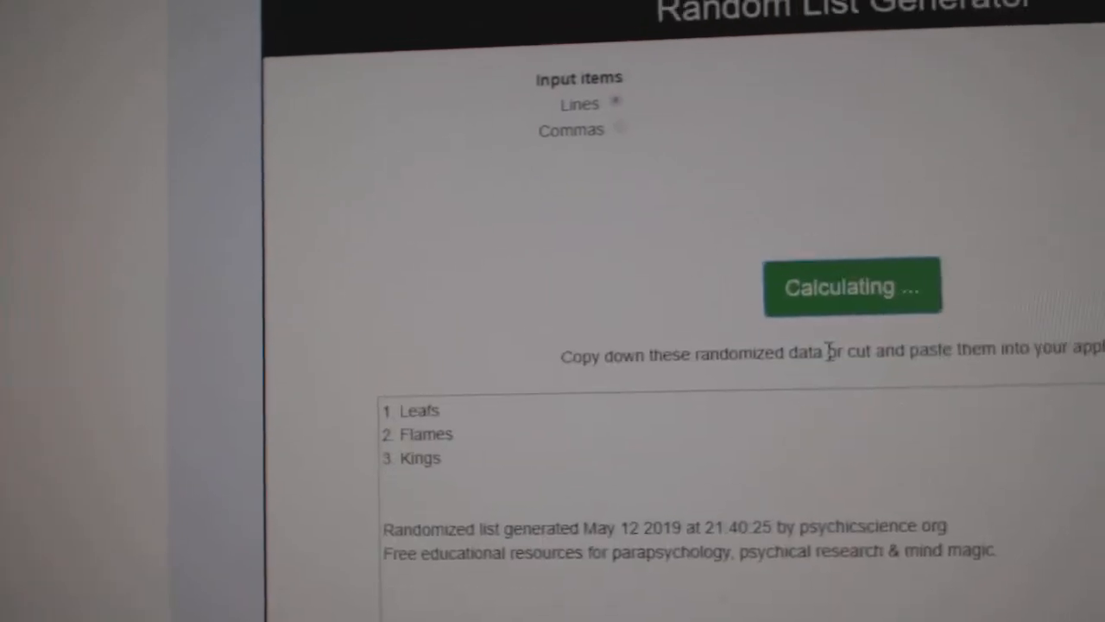
click(853, 286)
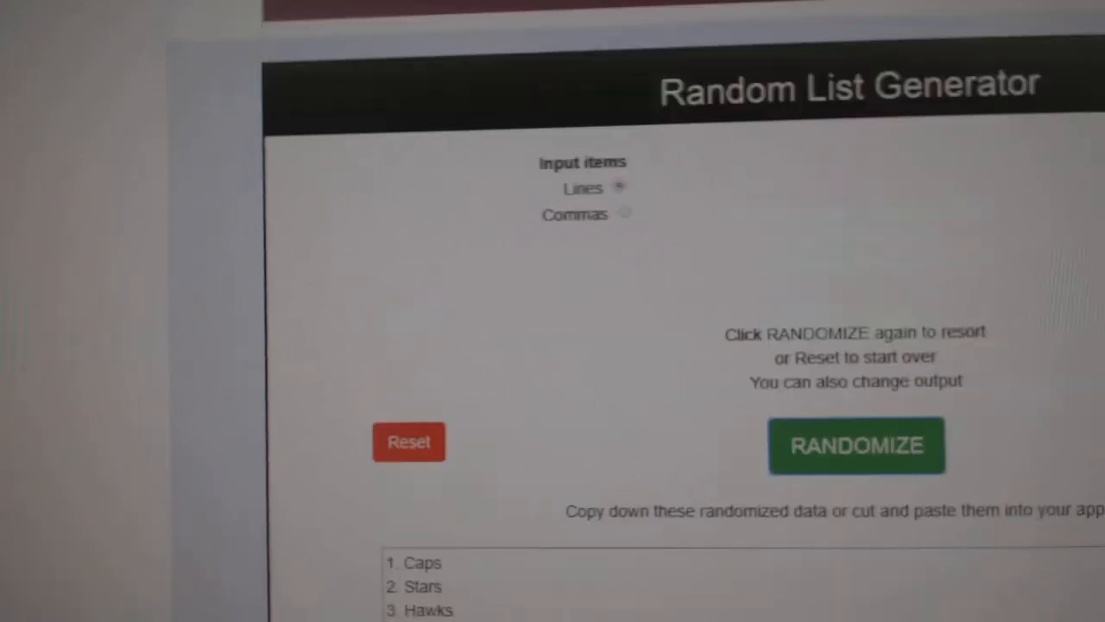
scroll(down, 3)
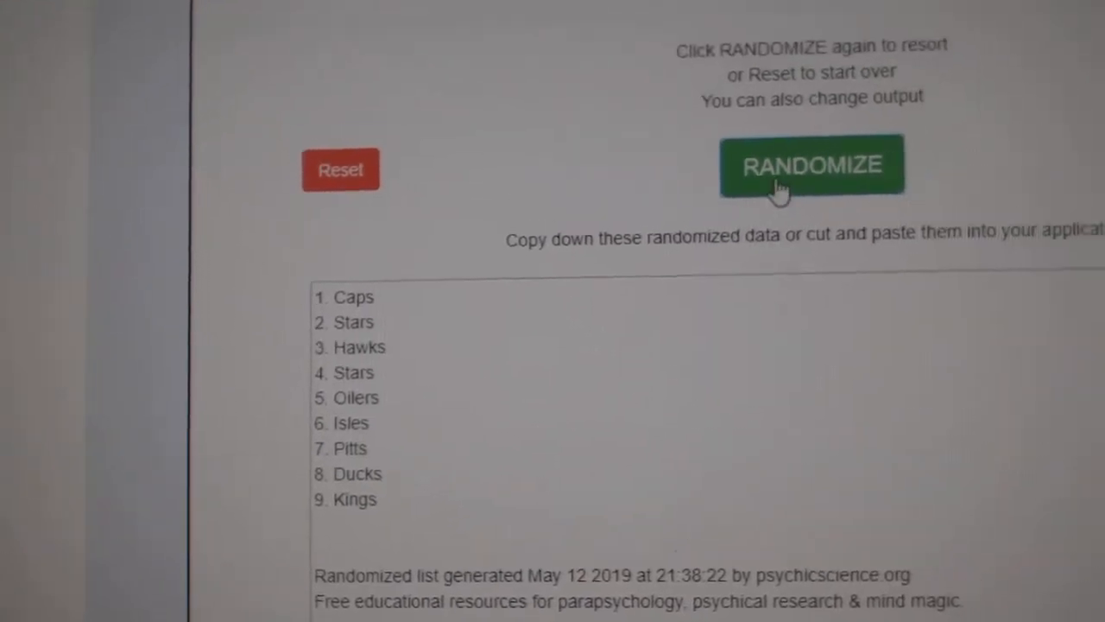
click(811, 166)
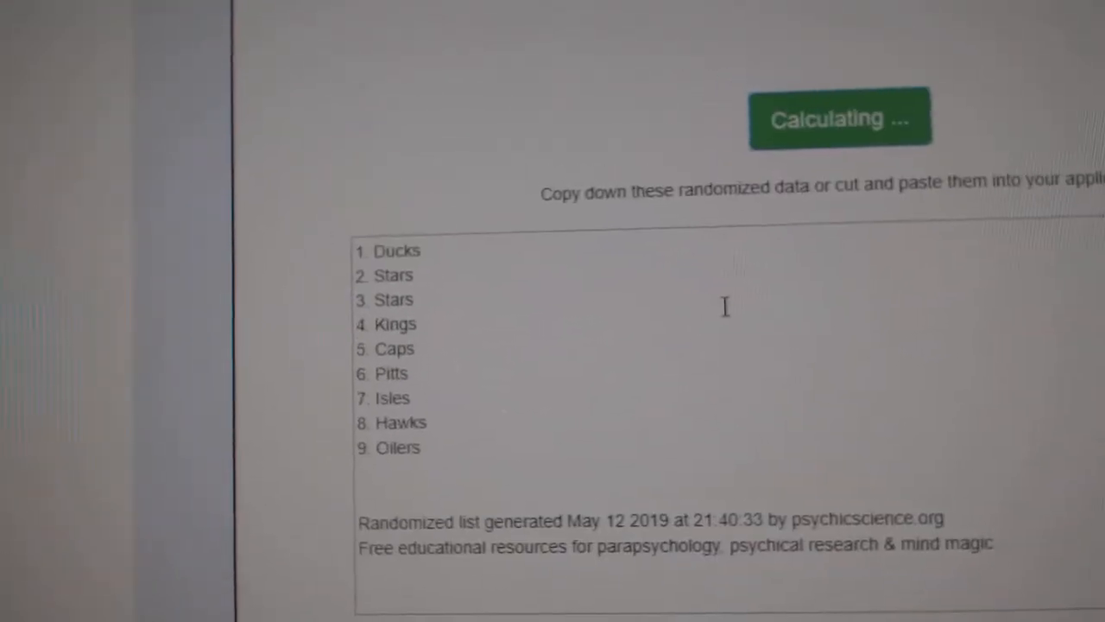
click(839, 118)
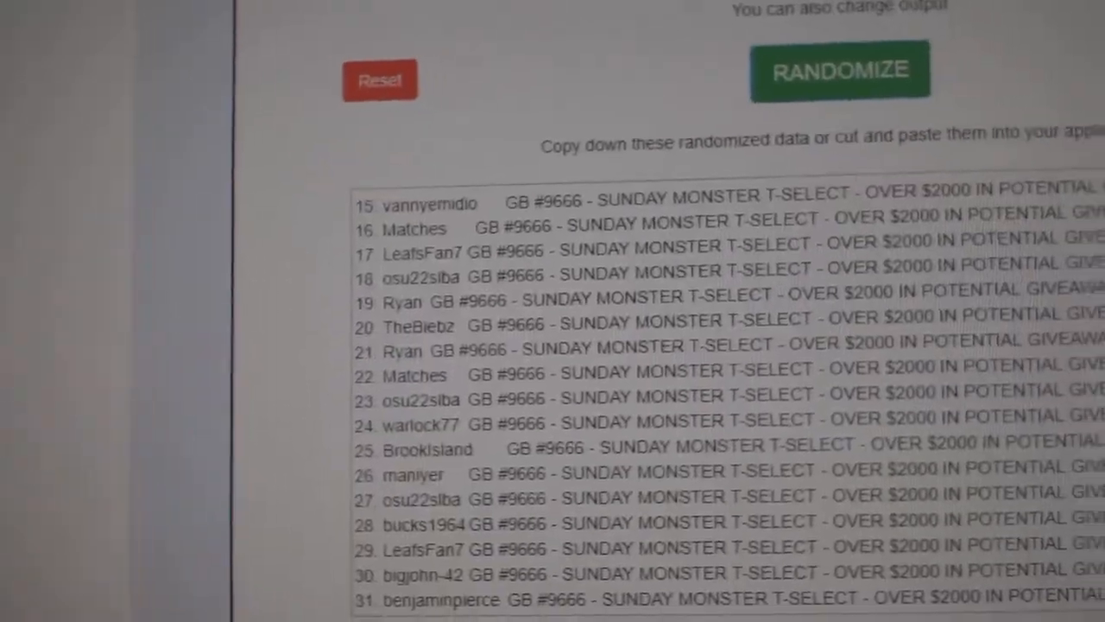
- Randomize the break participants list, now beginning with Ryan and Matches
click(839, 69)
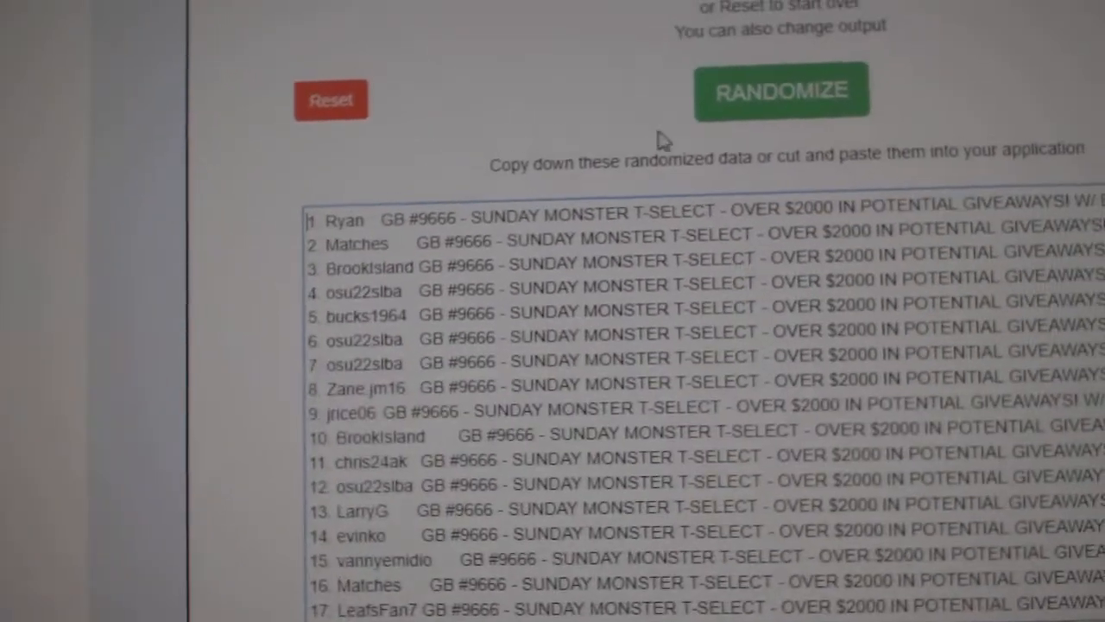